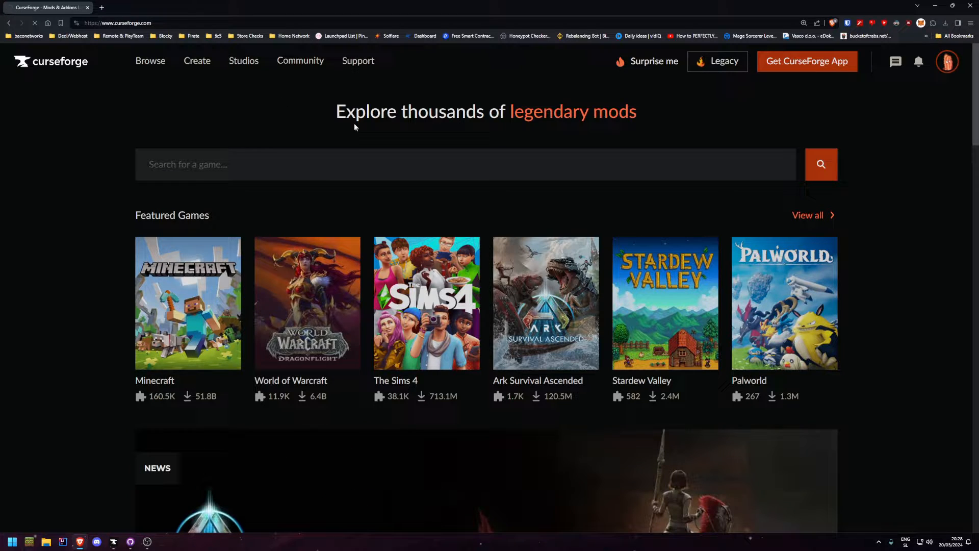
Open the CurseForge desktop app from the CurseForge website in Chrome.
click(807, 61)
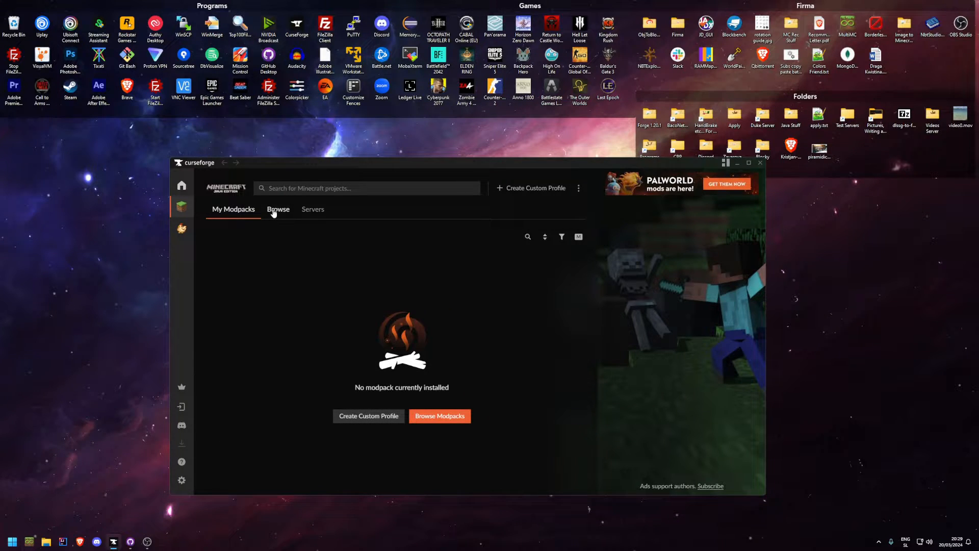
Browse Minecraft modpacks and change the sort order of the list.
click(278, 209)
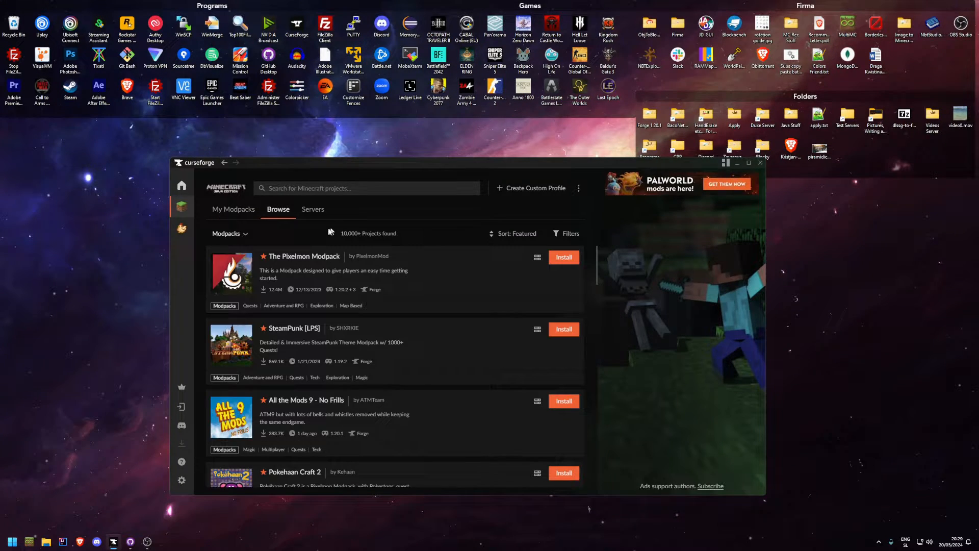
click(513, 233)
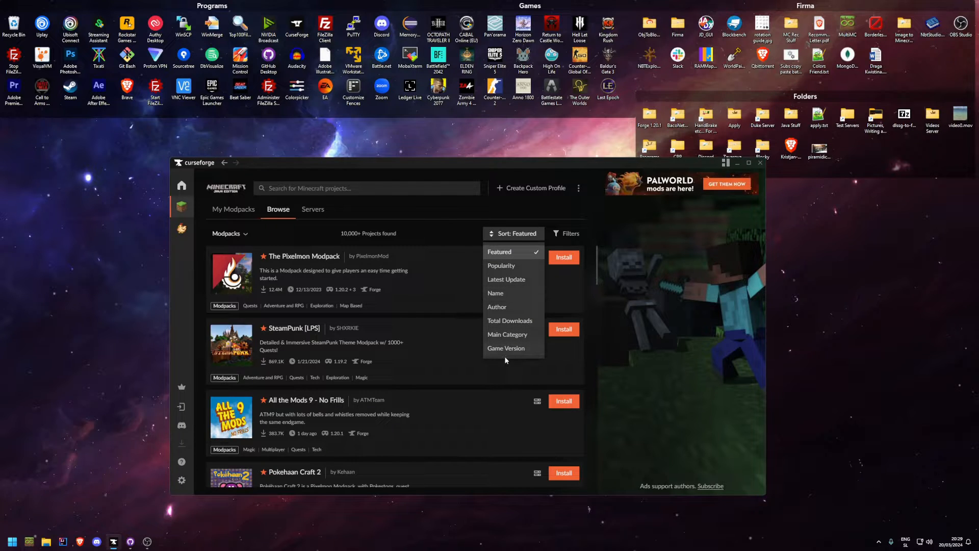
click(501, 266)
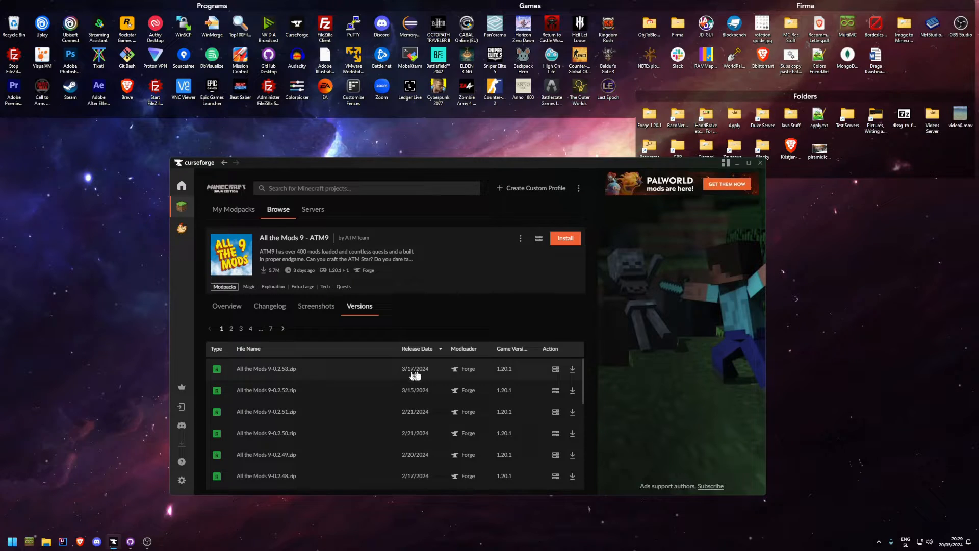
mouse_move(572, 369)
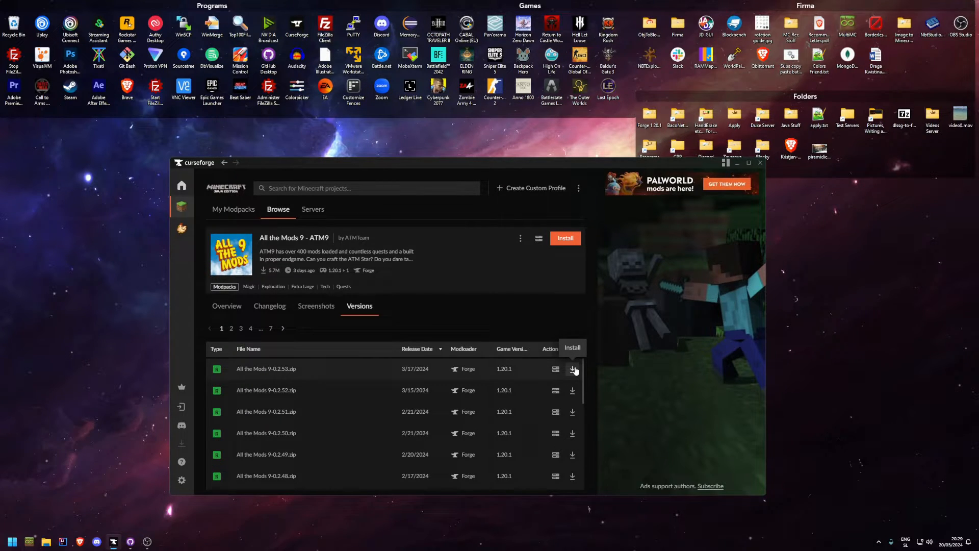
Download All the Mods 9-0.2.53.zip and go back to My Modpacks.
click(573, 369)
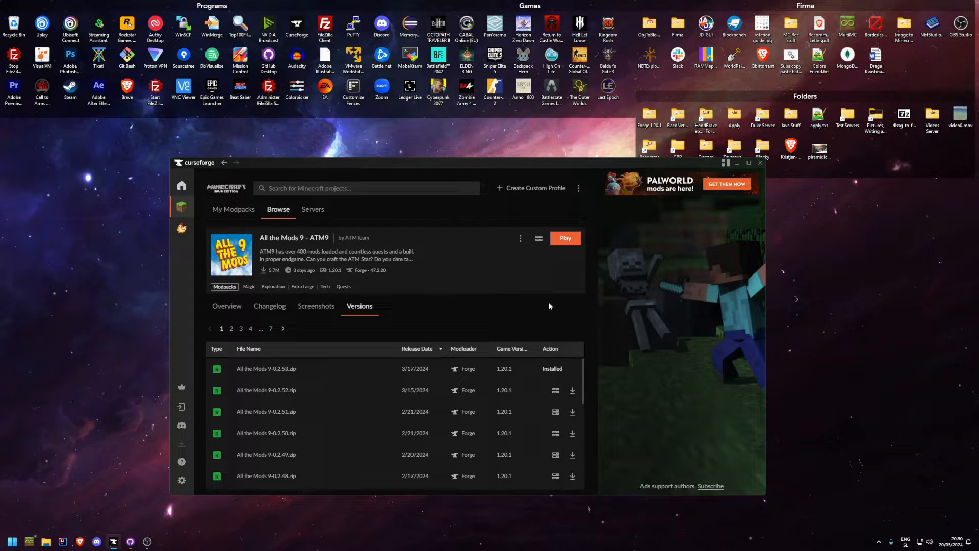
mouse_move(573, 292)
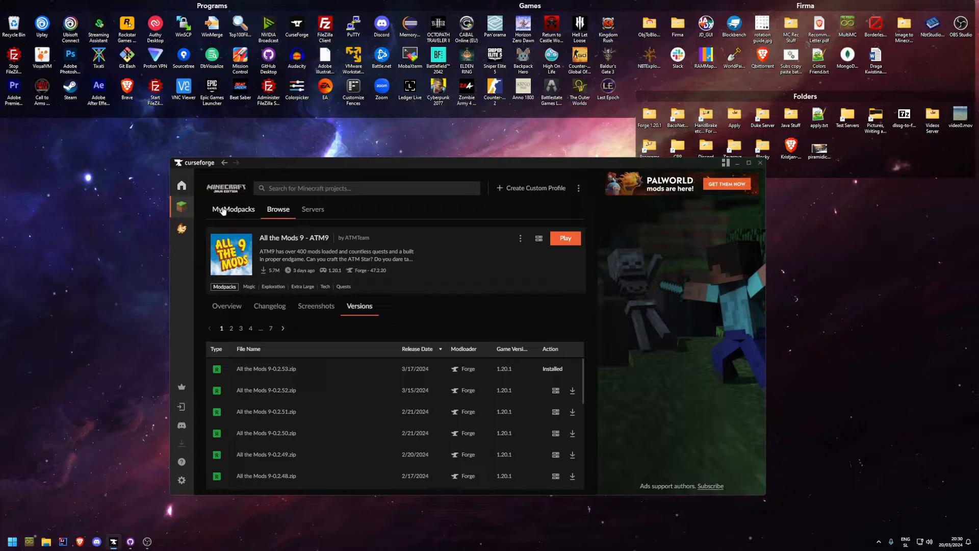
click(234, 209)
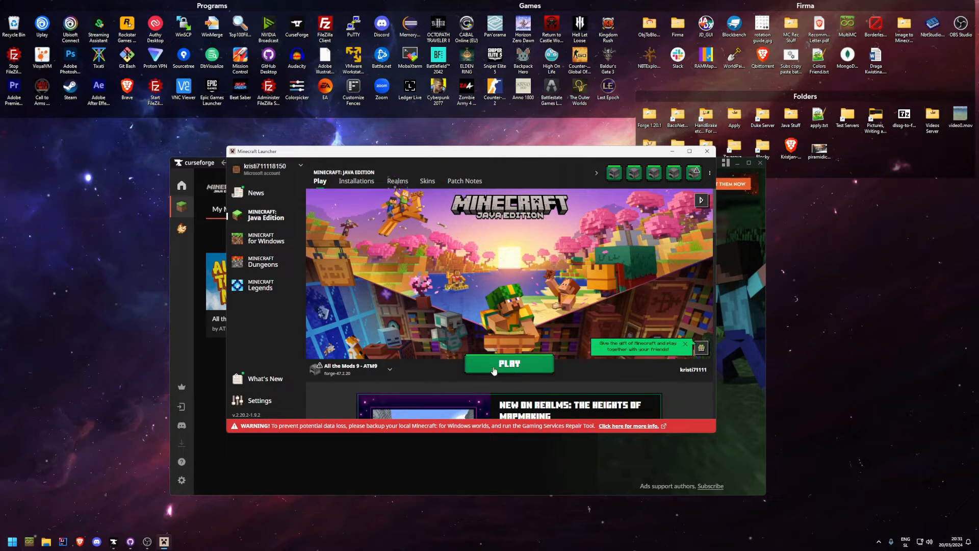
Press PLAY on the All the Mods 9 - ATM9 installation in the Minecraft Launcher.
click(509, 363)
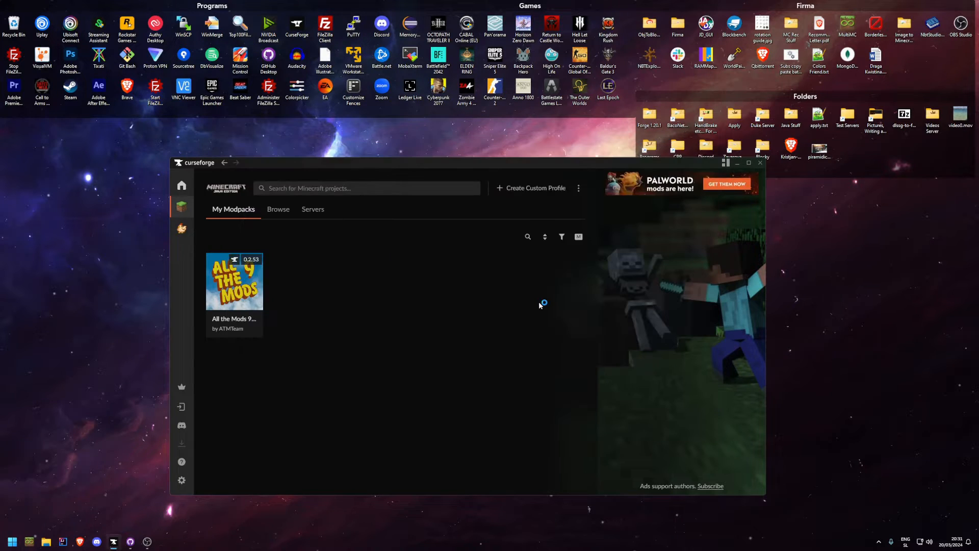
click(234, 281)
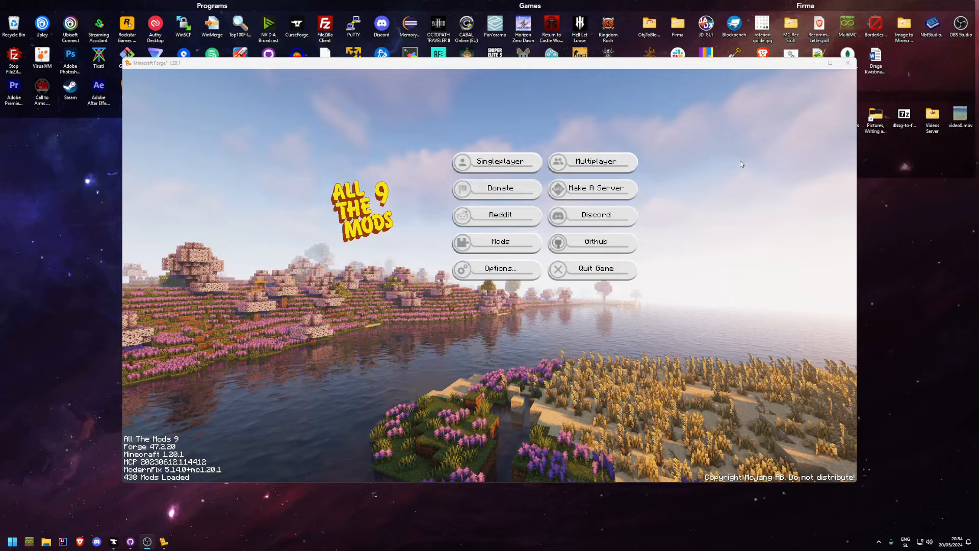
Add a multiplayer server named BacoNetworks at atm9.baconetworks.com and save it.
click(593, 161)
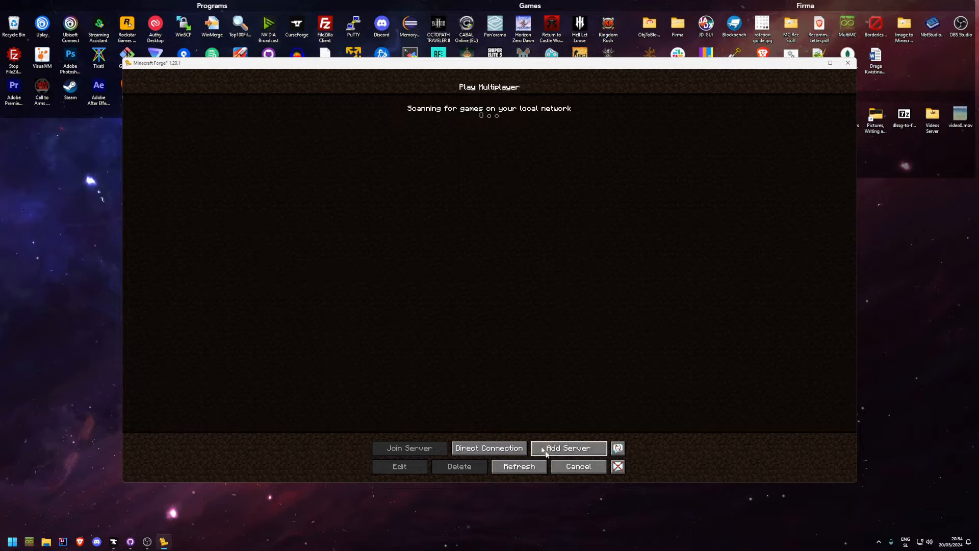
click(569, 448)
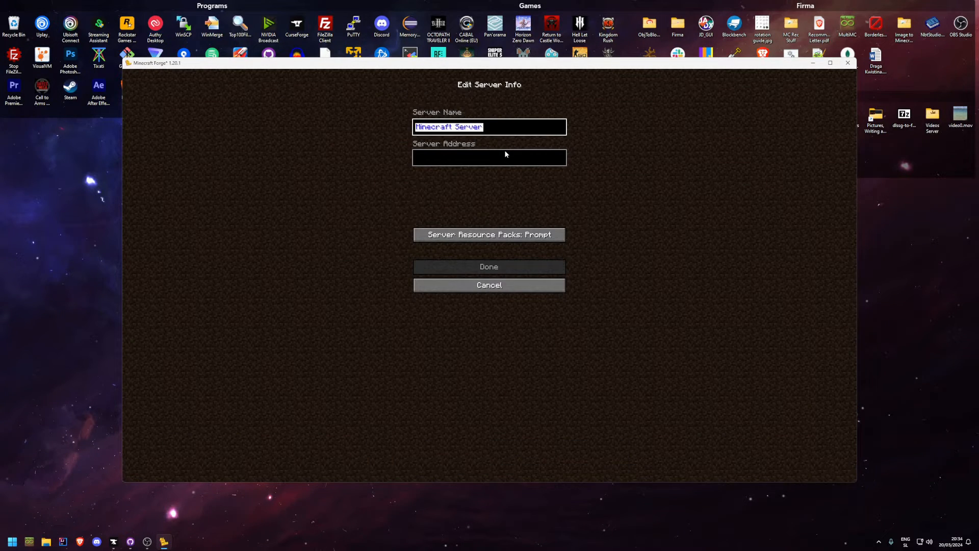
text(BacoNetworks)
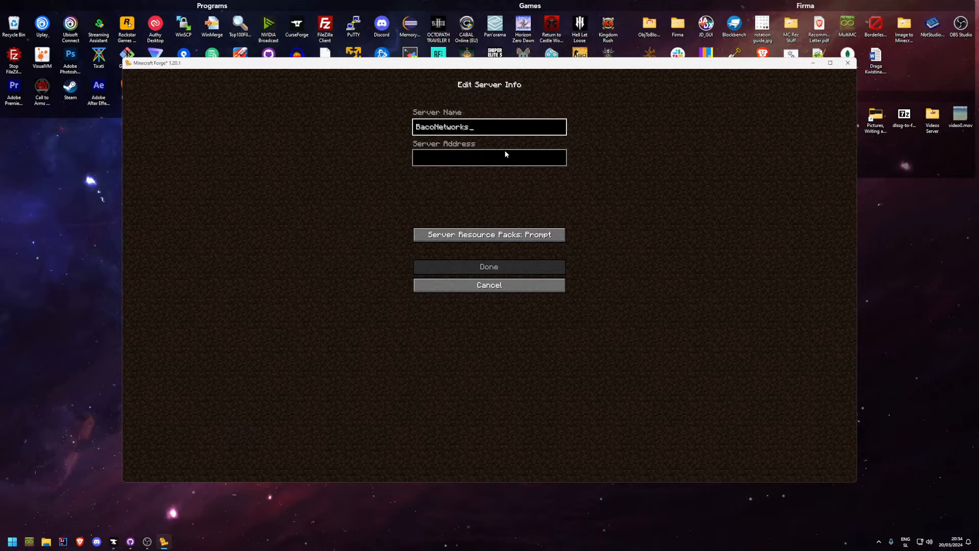
text(atm9.baconetworks.com)
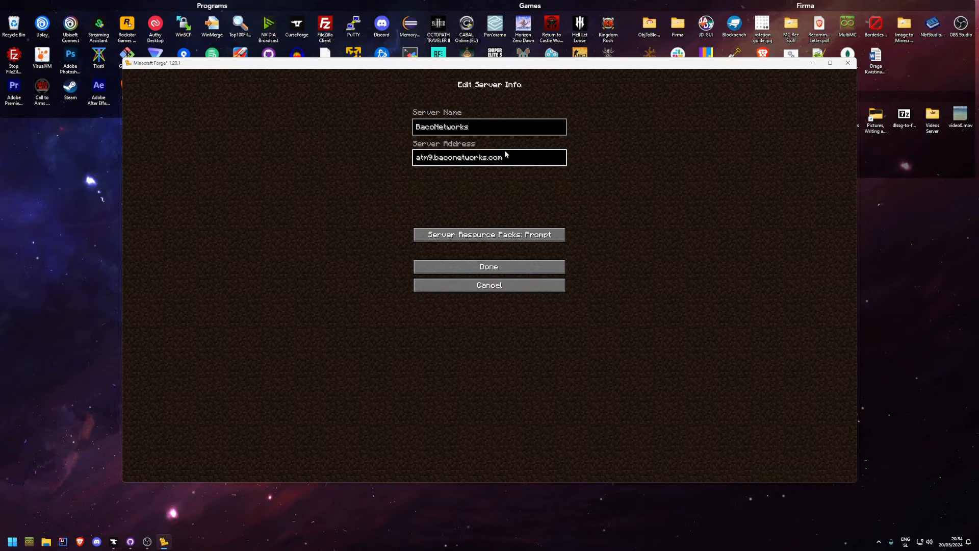
click(489, 267)
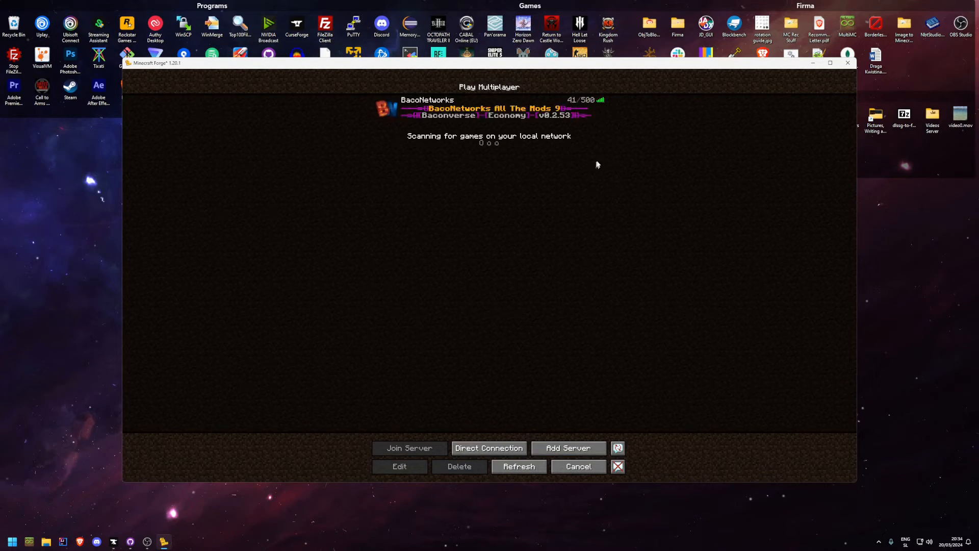